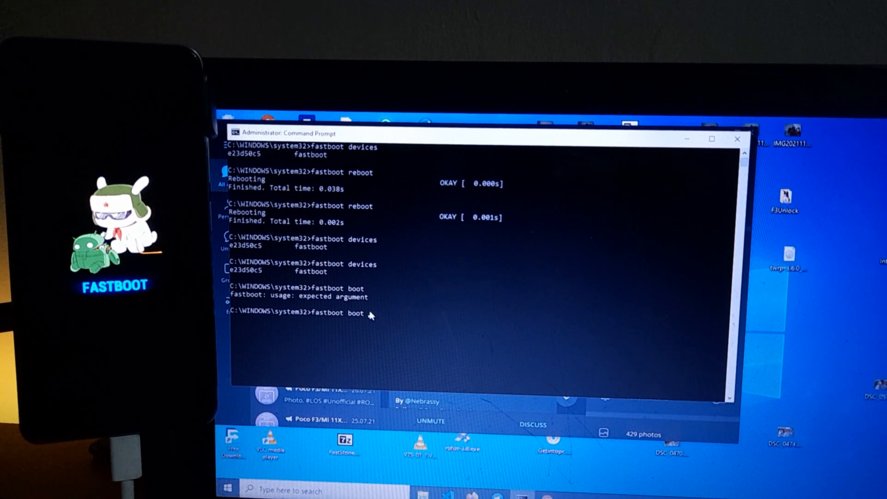
Step: Boot the phone with C:\Users\STAR\Desktop\twrp-3.6.0_11-0-alioth.img via fastboot
text("C:\Users\STAR\Desktop\twrp-3.6.0_11-0-alioth.img")
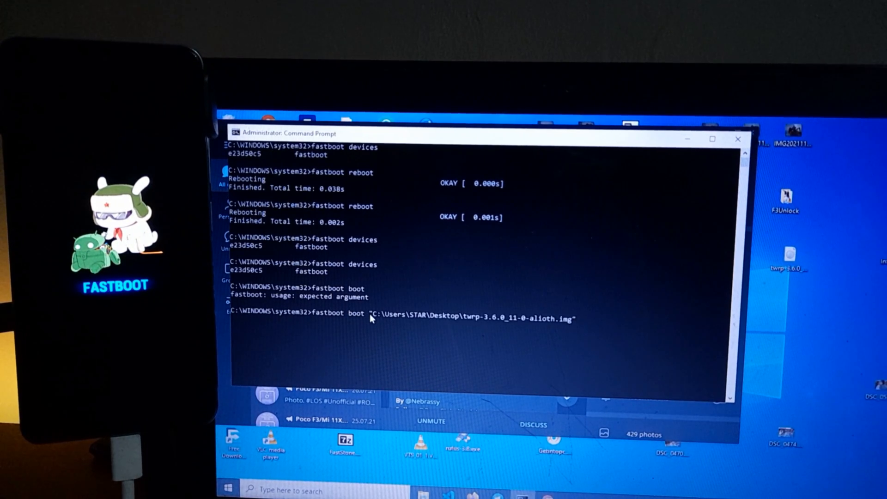
key(Return)
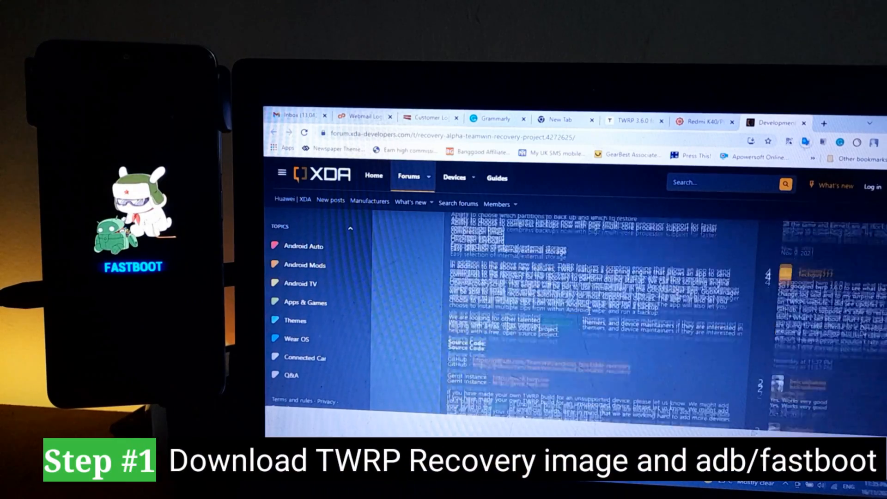
Step: Scroll the XDA TWRP thread down to the Poco F3 installation steps
scroll(down, 3)
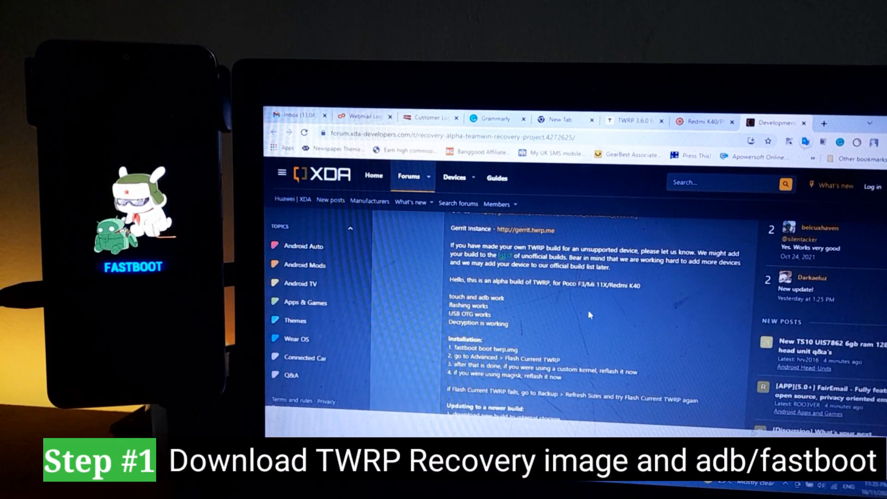
scroll(down, 3)
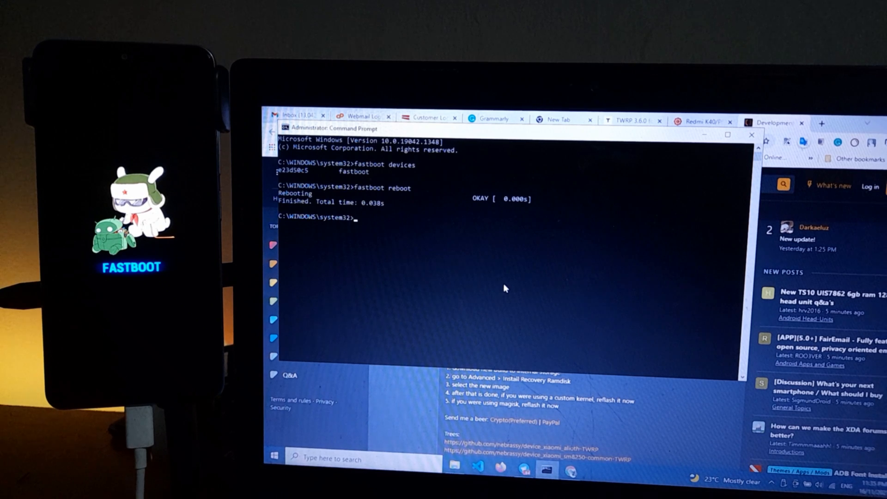
Step: Run fastboot reboot, then confirm the phone is still detected in fastboot
text(fastboot reboot)
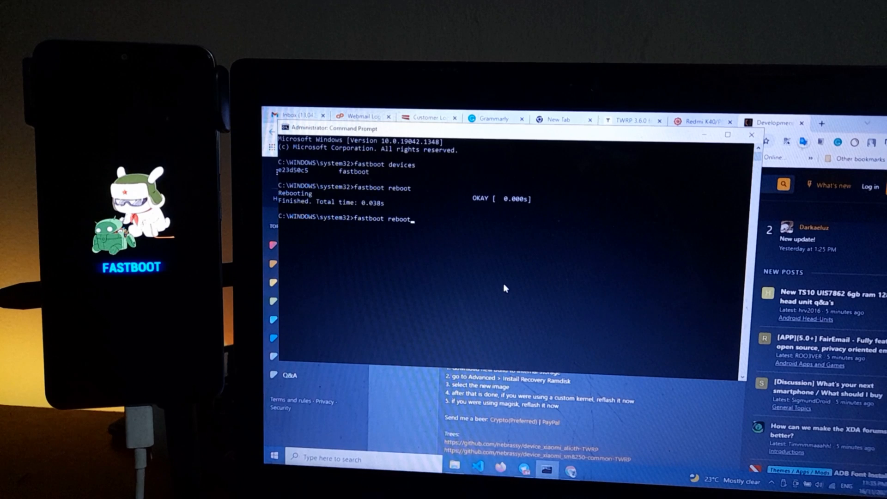
key(Return)
text(fastboot devices)
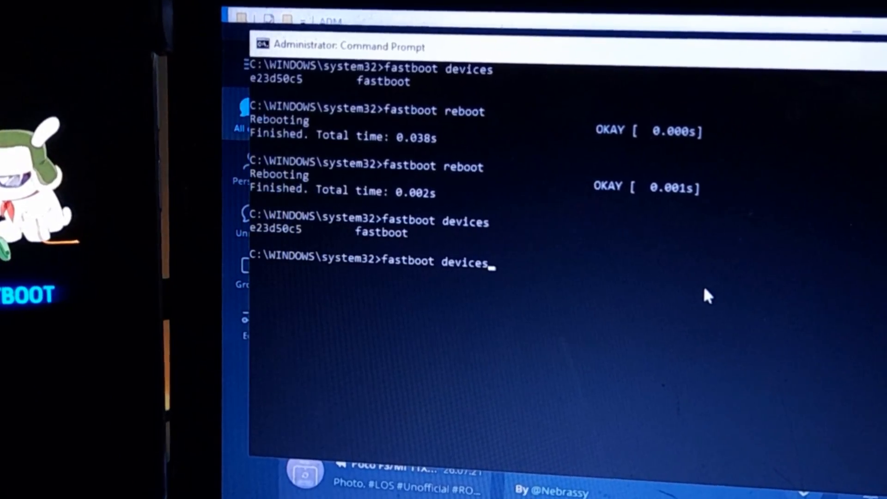
key(Return)
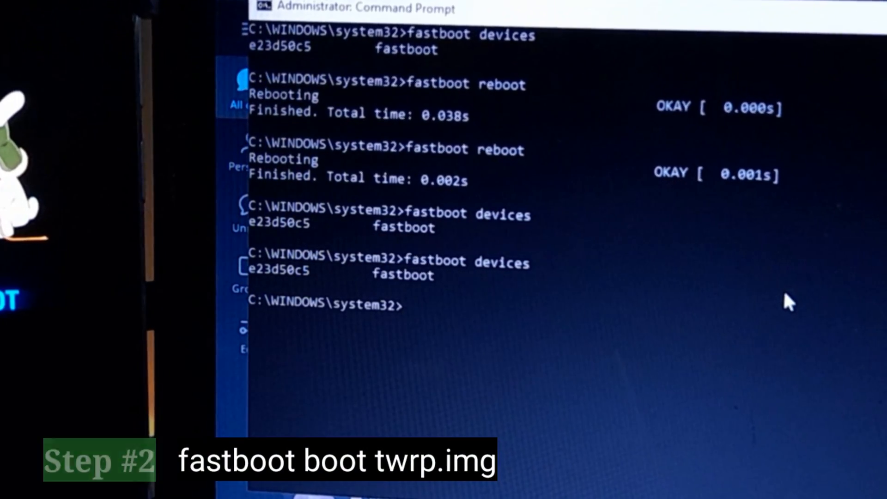
Step: Begin typing the fastboot boot command for the TWRP image
text(fa)
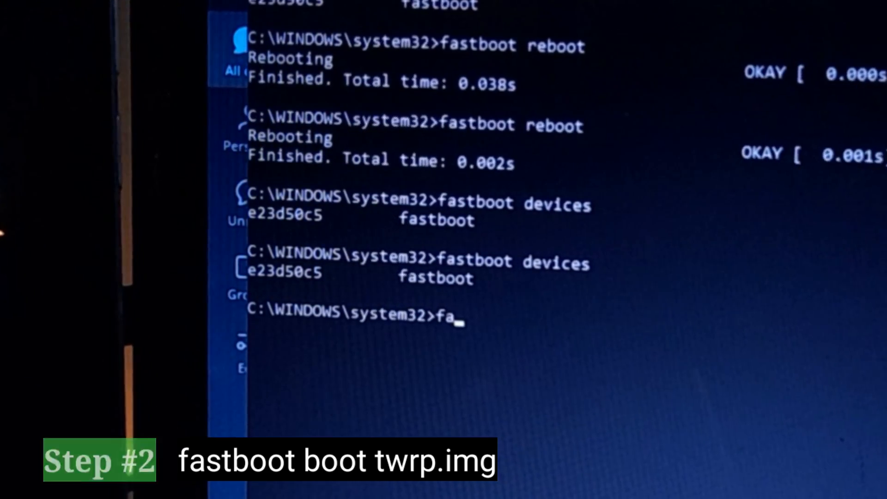
text(stboot boot)
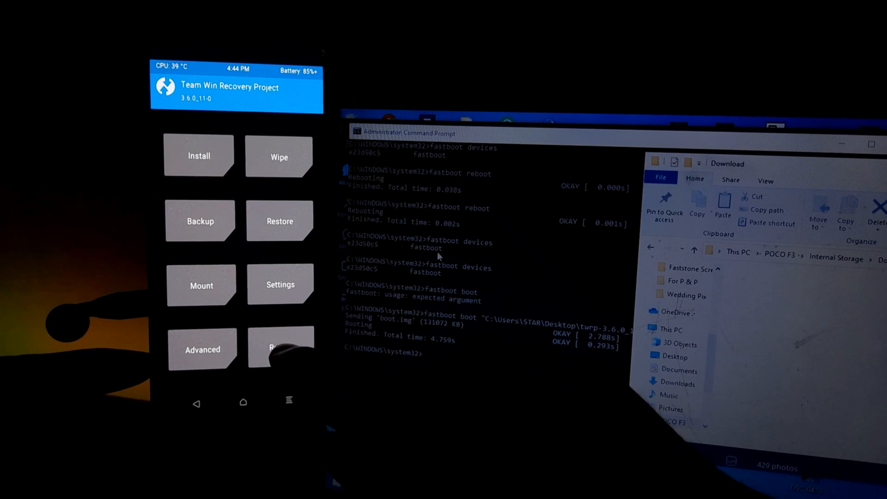
Step: Copy the xiaomi.eu POCO F3 ROM zip from D:\ADM to the phone's Download folder
click(279, 347)
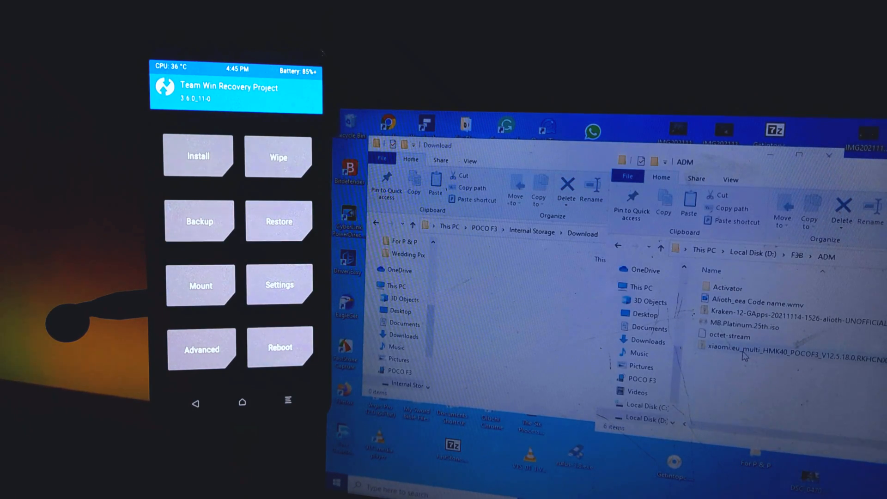
click(763, 348)
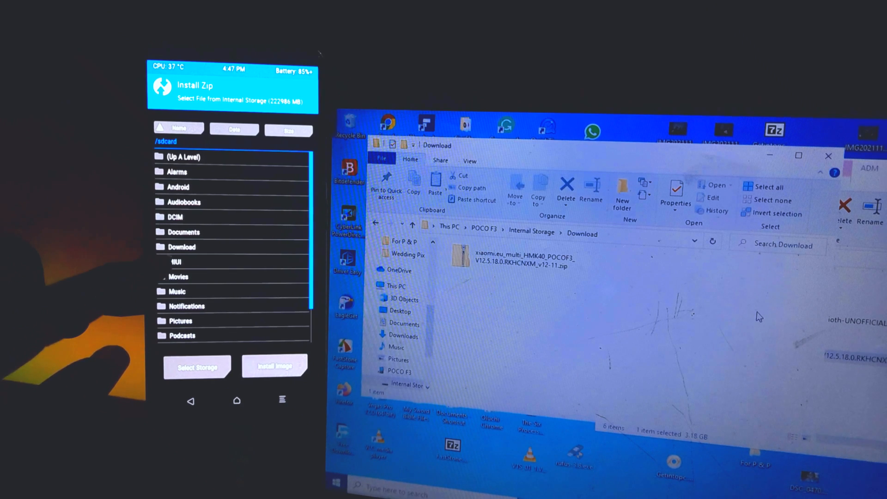
Step: Open the Download folder in TWRP's Install file list
click(181, 246)
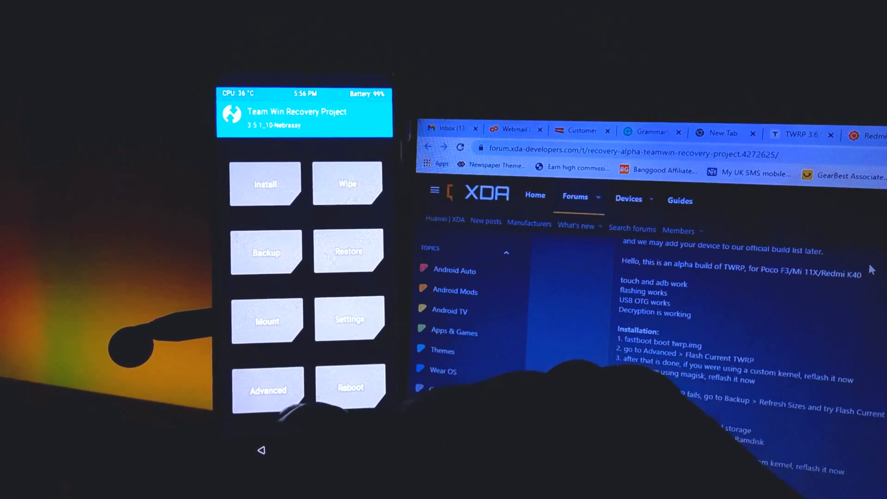
Step: Tap Advanced in the TWRP 3.5.1 main menu
click(347, 183)
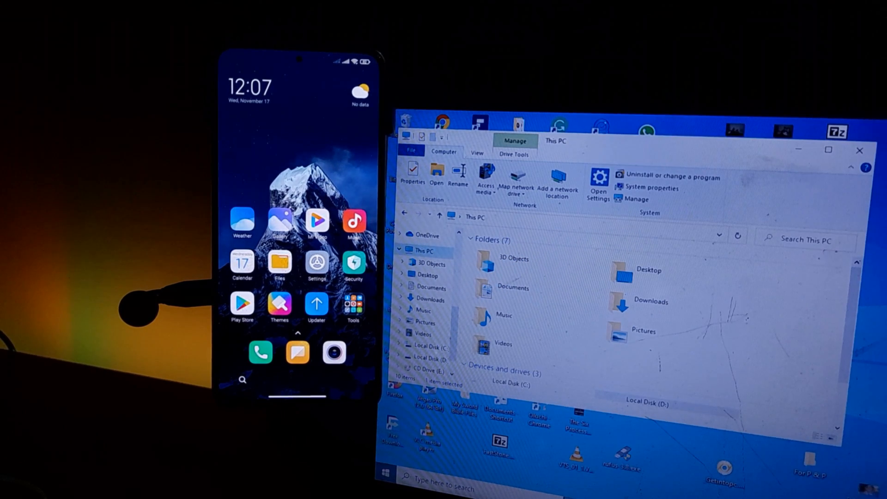
Step: Open Settings from the MIUI home screen
click(316, 266)
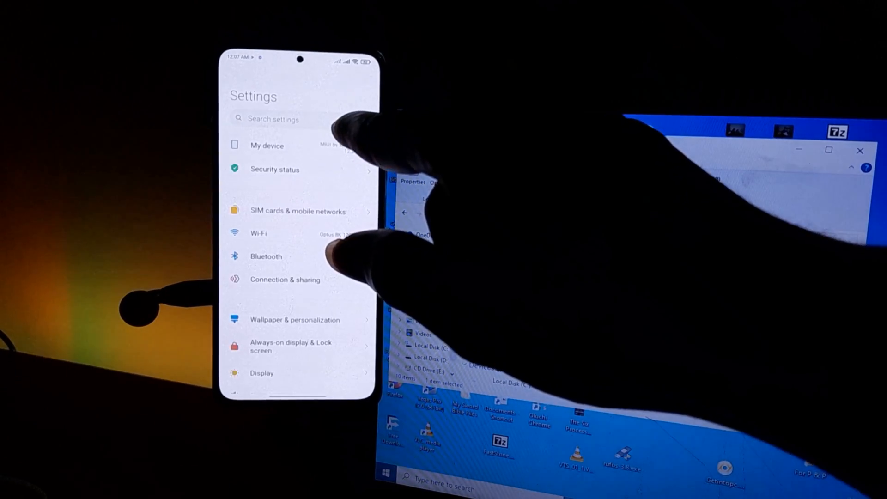